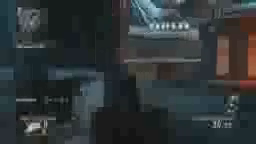
pyautogui.moveTo(128, 72)
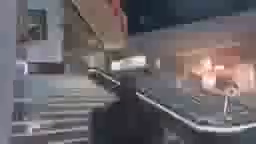
pyautogui.moveTo(128, 72)
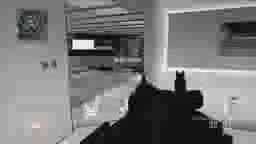
pyautogui.moveTo(128, 72)
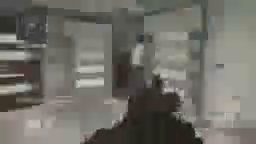
pyautogui.moveTo(128, 72)
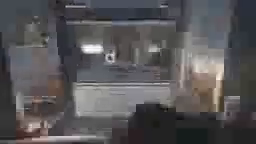
pyautogui.moveTo(128, 72)
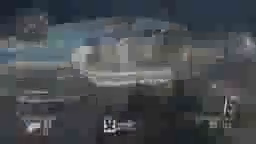
pyautogui.moveTo(128, 72)
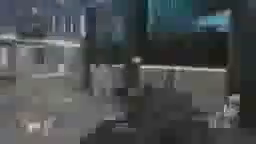
pyautogui.moveTo(128, 72)
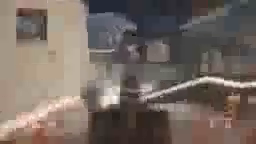
pyautogui.moveTo(128, 72)
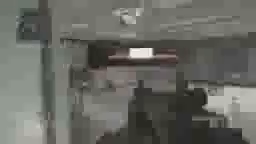
pyautogui.moveTo(128, 72)
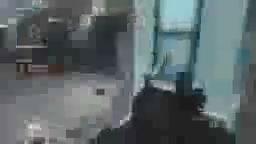